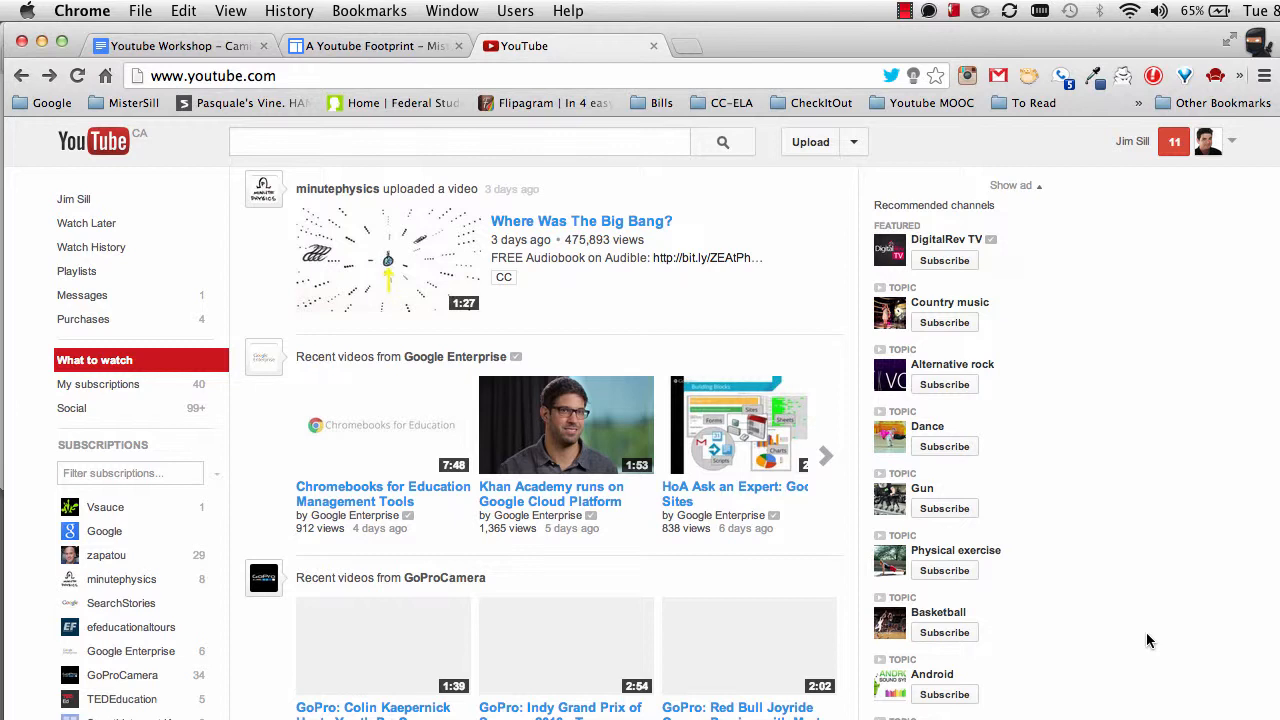
{"action": "mouse_move", "coordinate": [1136, 318]}
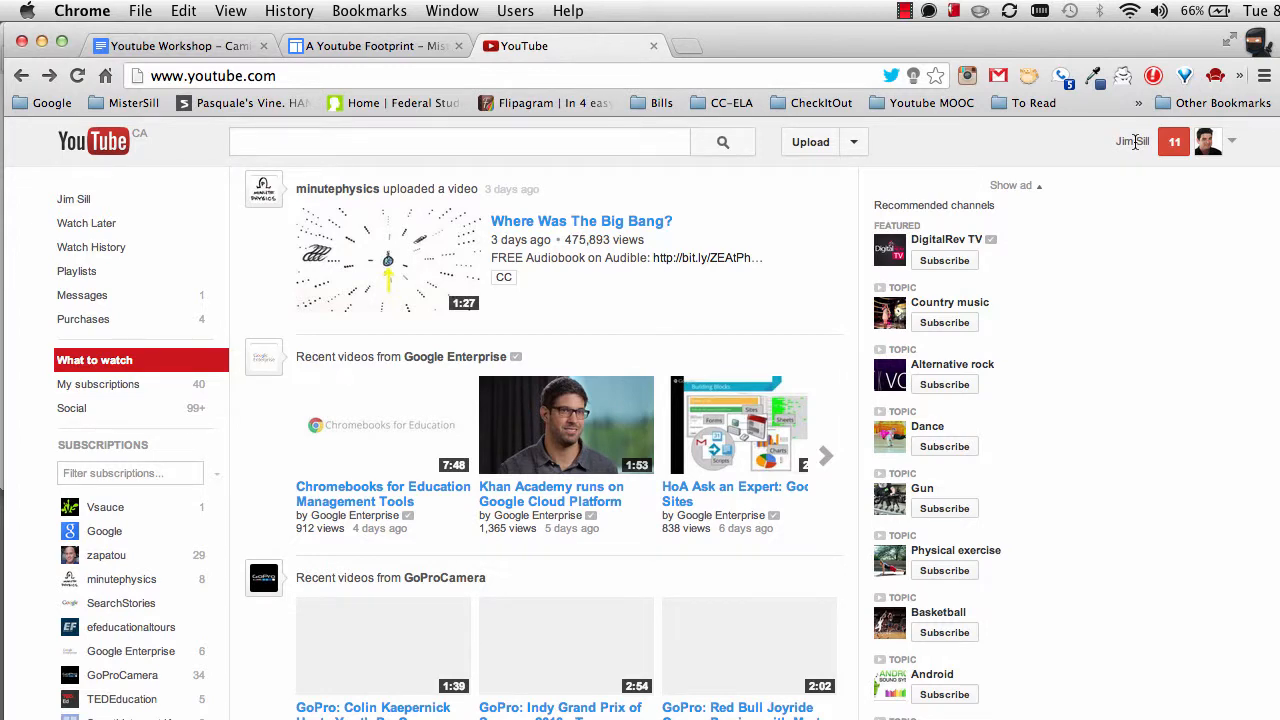
Show the account guide from the top-right name and browse further along the saved playlists row
{"action": "left_click", "coordinate": [1132, 140]}
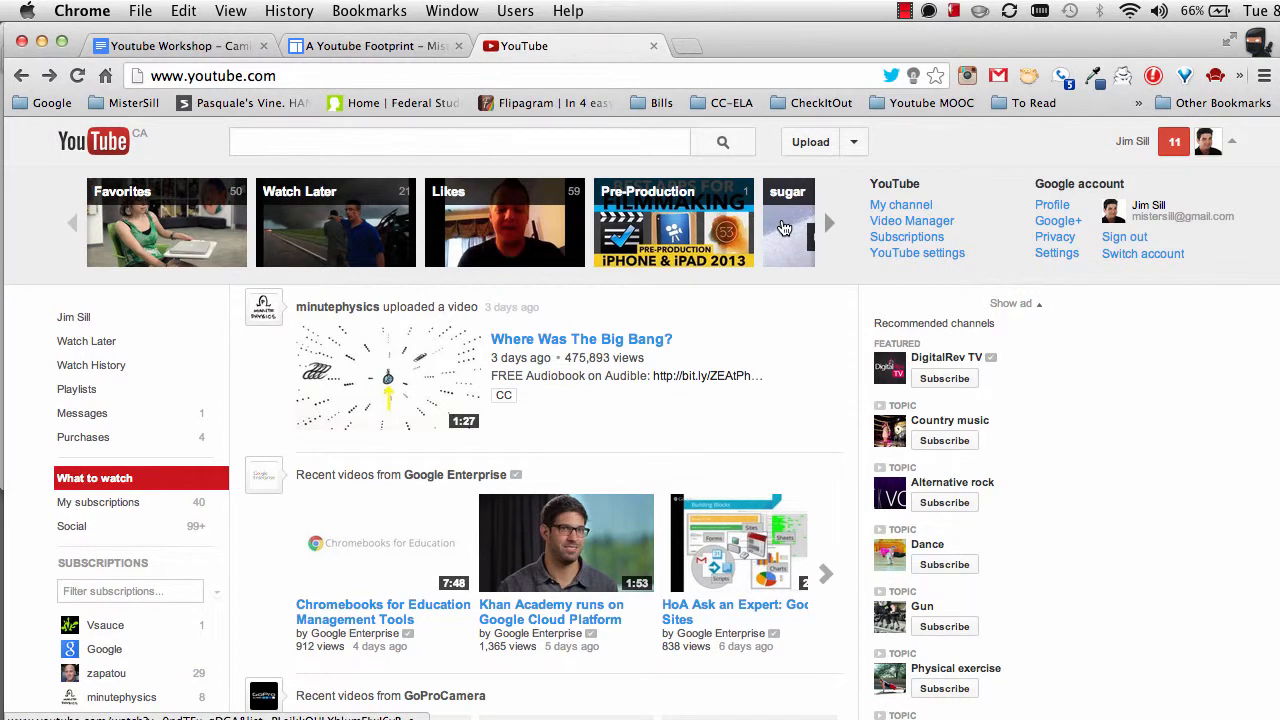
{"action": "mouse_move", "coordinate": [828, 224]}
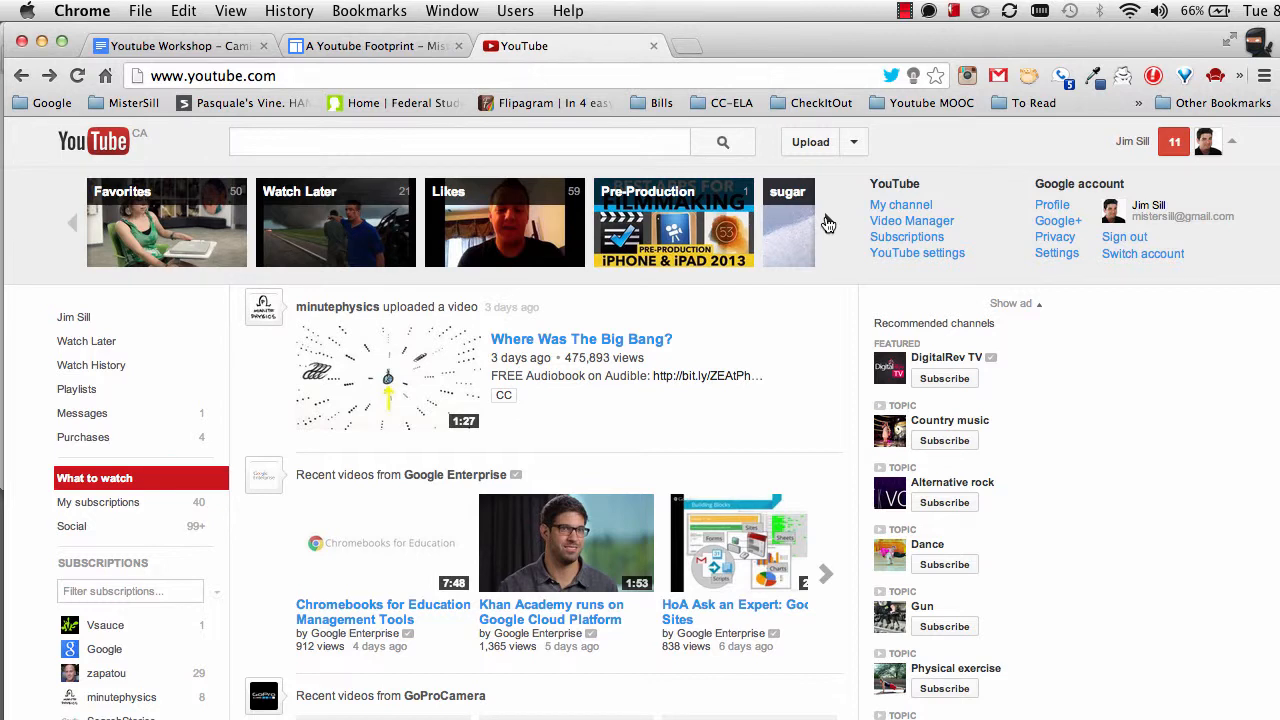
{"action": "left_click", "coordinate": [828, 224]}
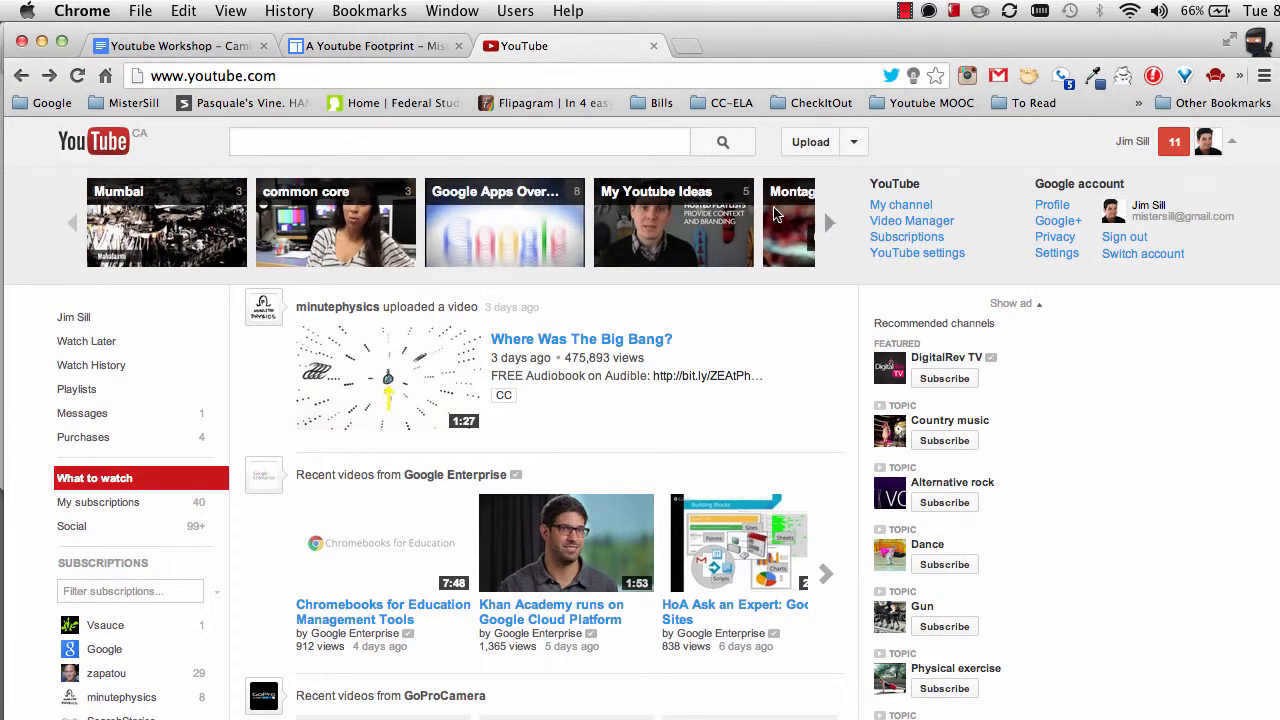
{"action": "mouse_move", "coordinate": [656, 192]}
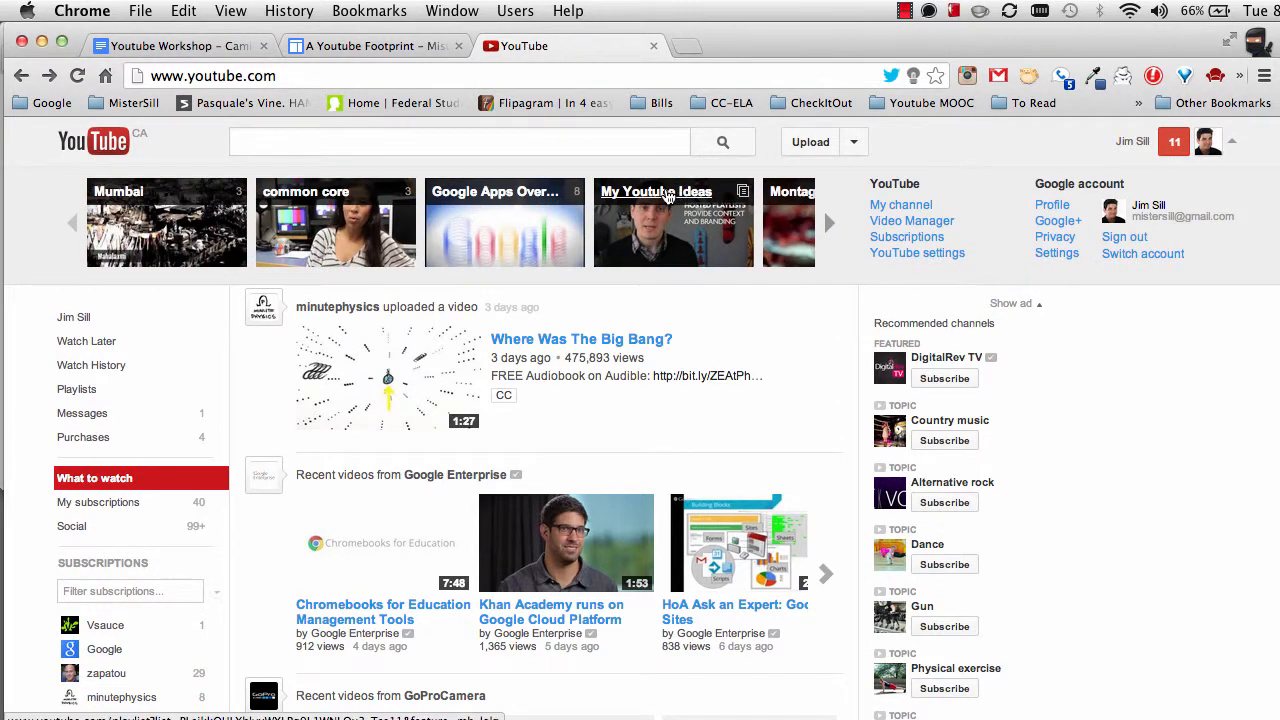
{"action": "mouse_move", "coordinate": [672, 222]}
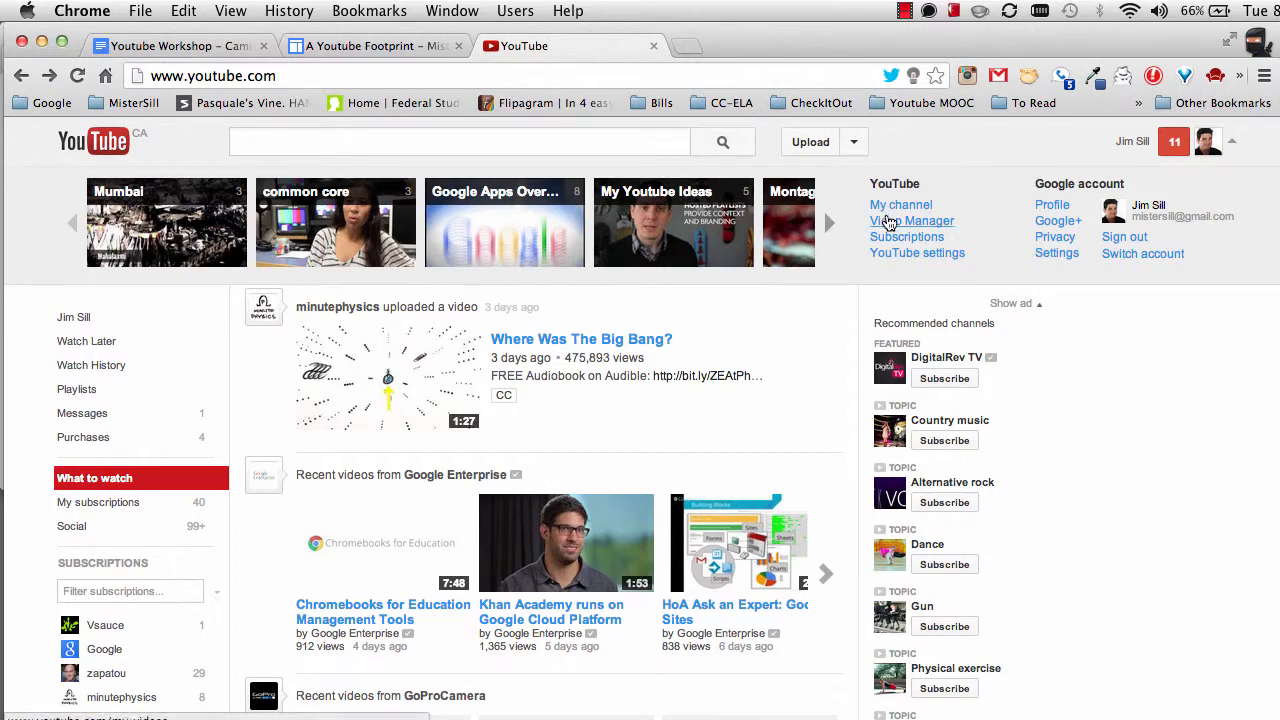
Go to Video Manager and list all of the channel's playlists
{"action": "left_click", "coordinate": [912, 220]}
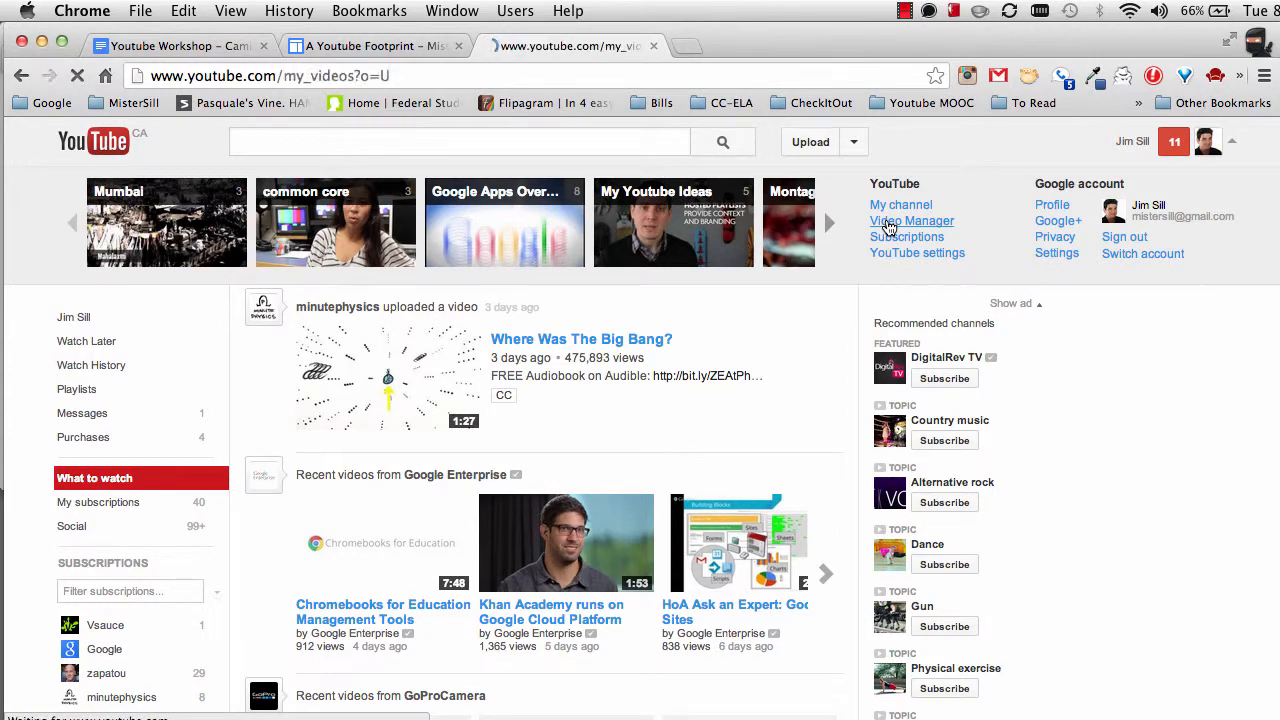
{"action": "left_click", "coordinate": [912, 220]}
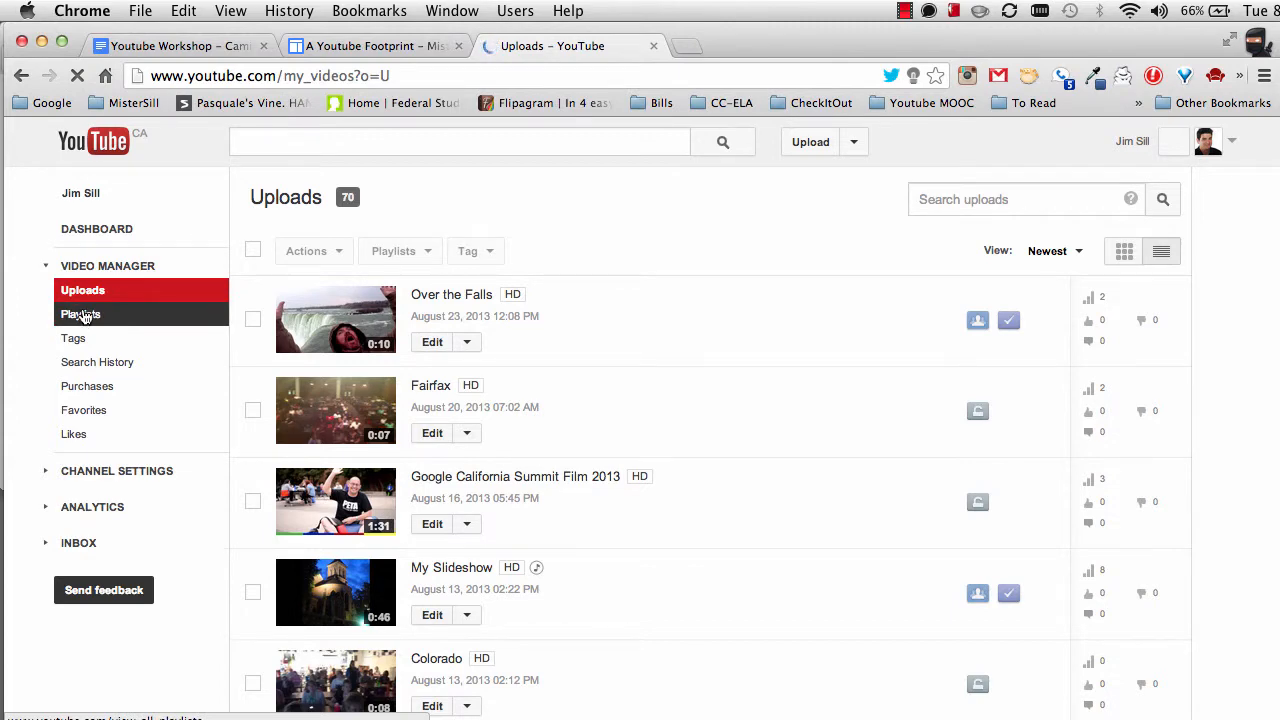
{"action": "left_click", "coordinate": [80, 314]}
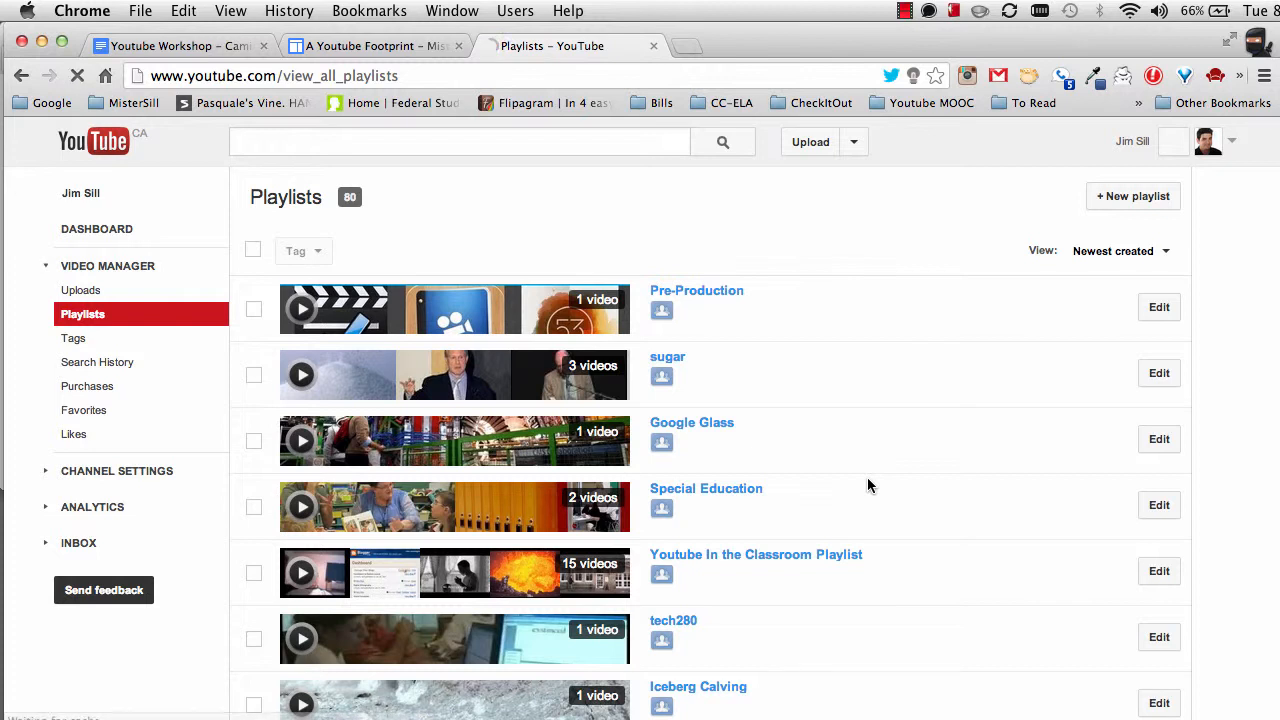
Sort the 80 playlists A-Z via the View dropdown and look through the list
{"action": "left_click", "coordinate": [1120, 252]}
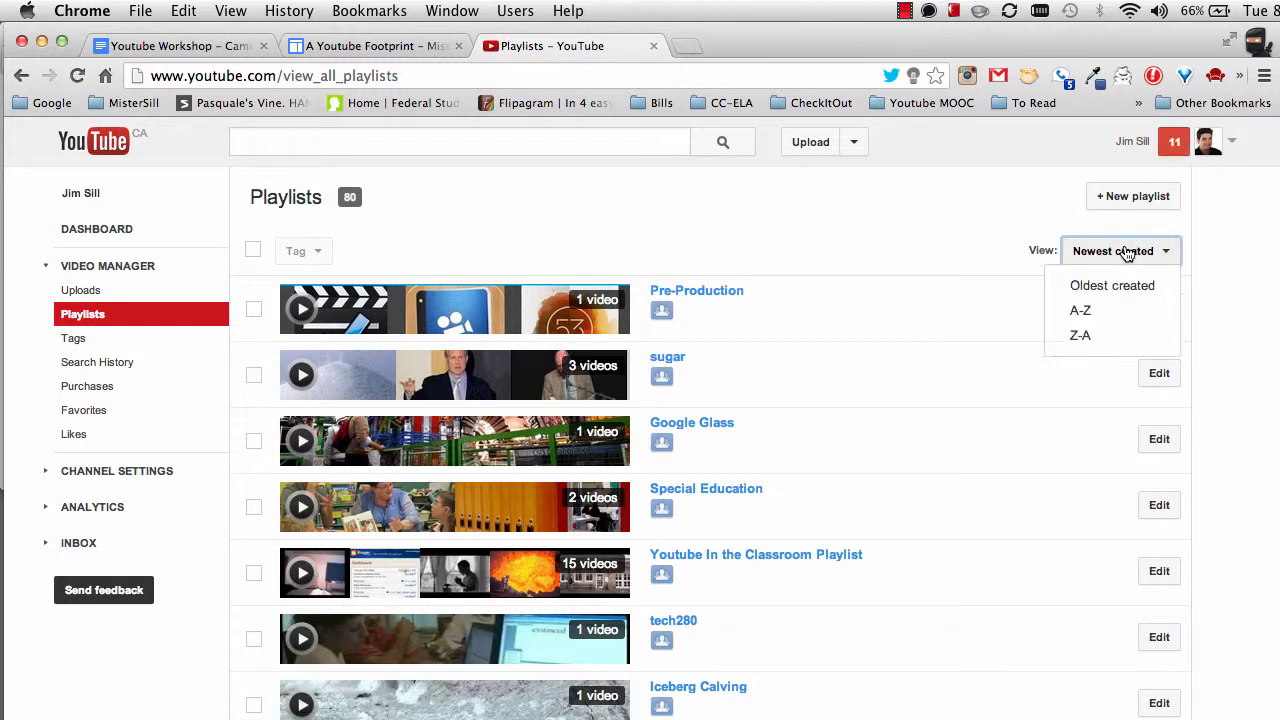
{"action": "mouse_move", "coordinate": [1080, 310]}
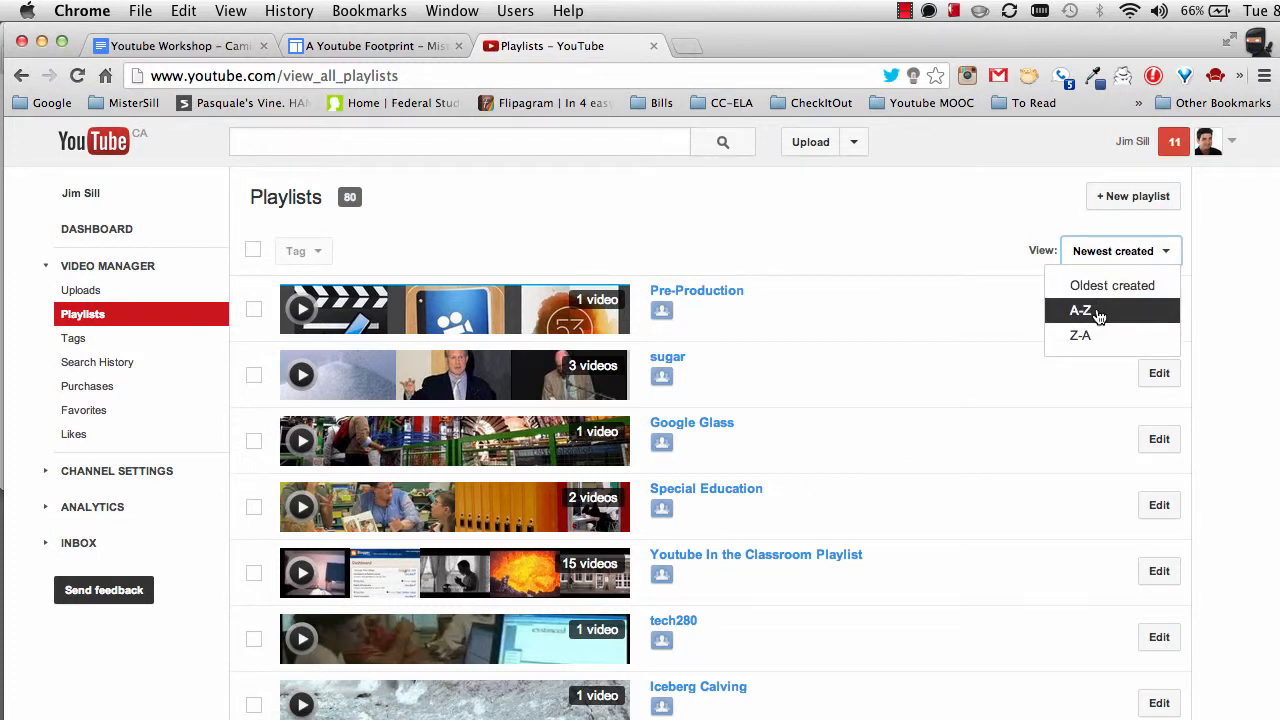
{"action": "left_click", "coordinate": [1080, 310]}
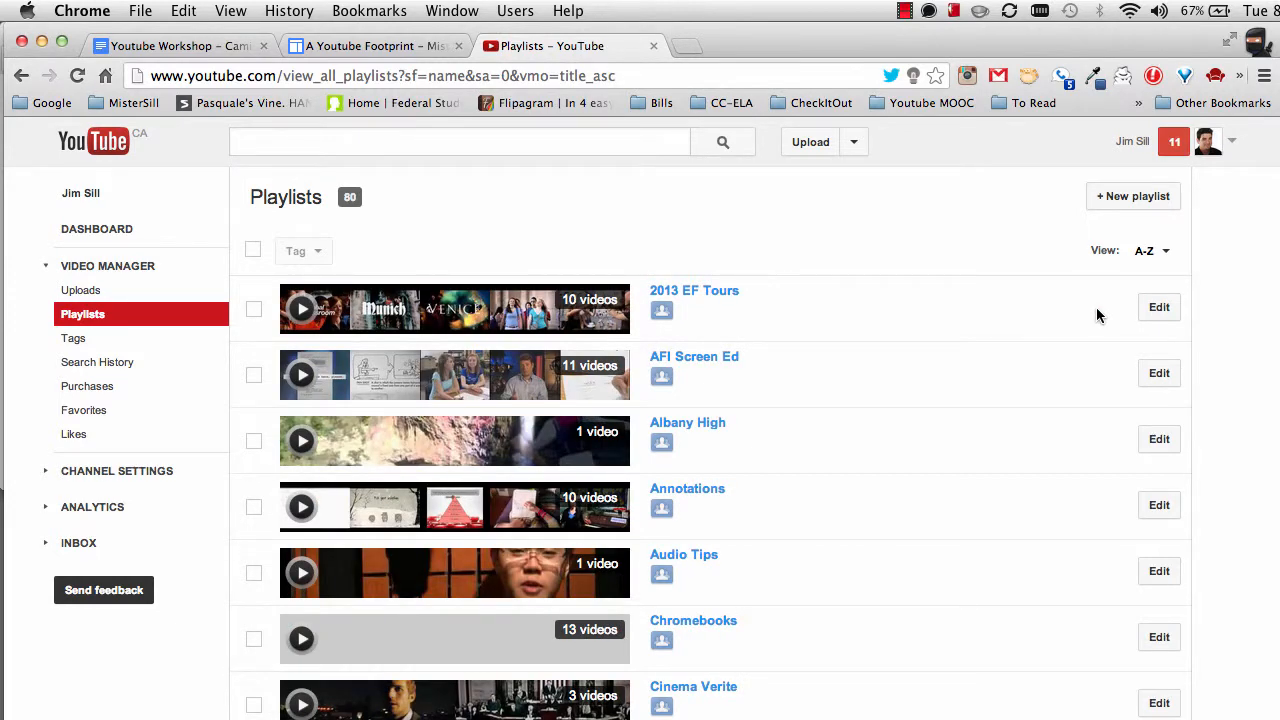
{"action": "mouse_move", "coordinate": [878, 452]}
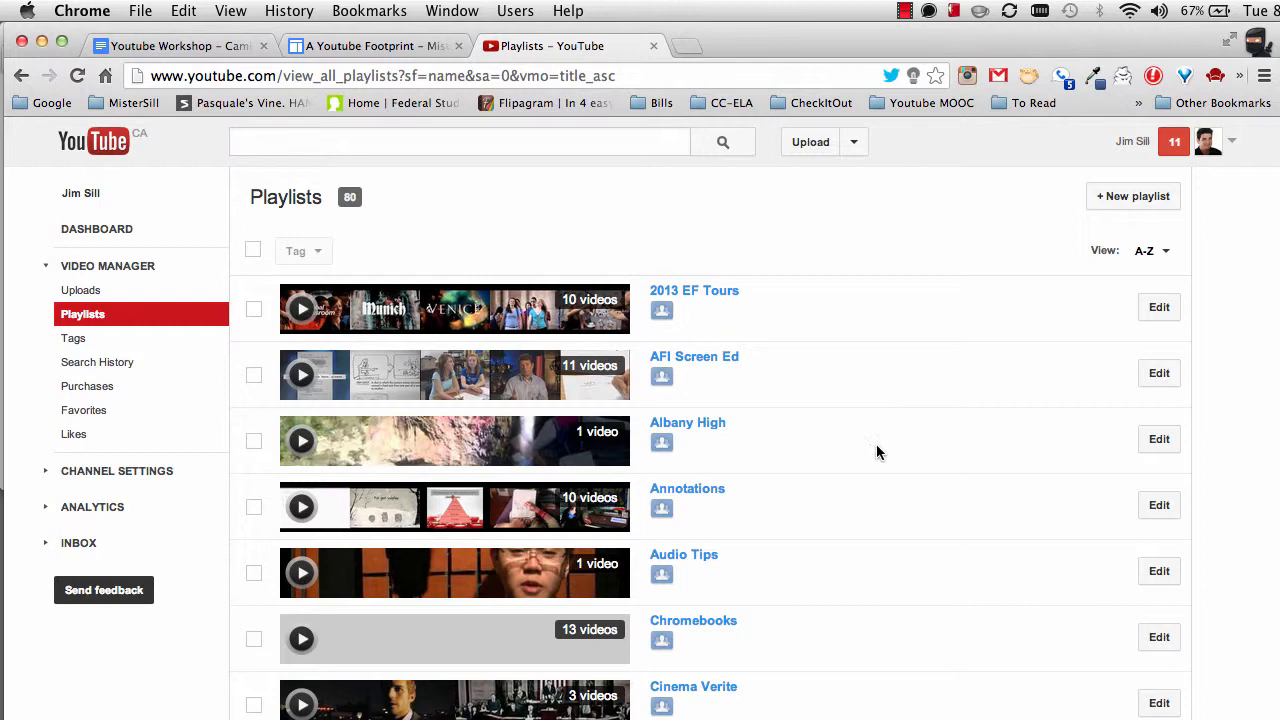
{"action": "scroll", "scroll_direction": "down", "scroll_amount": 3}
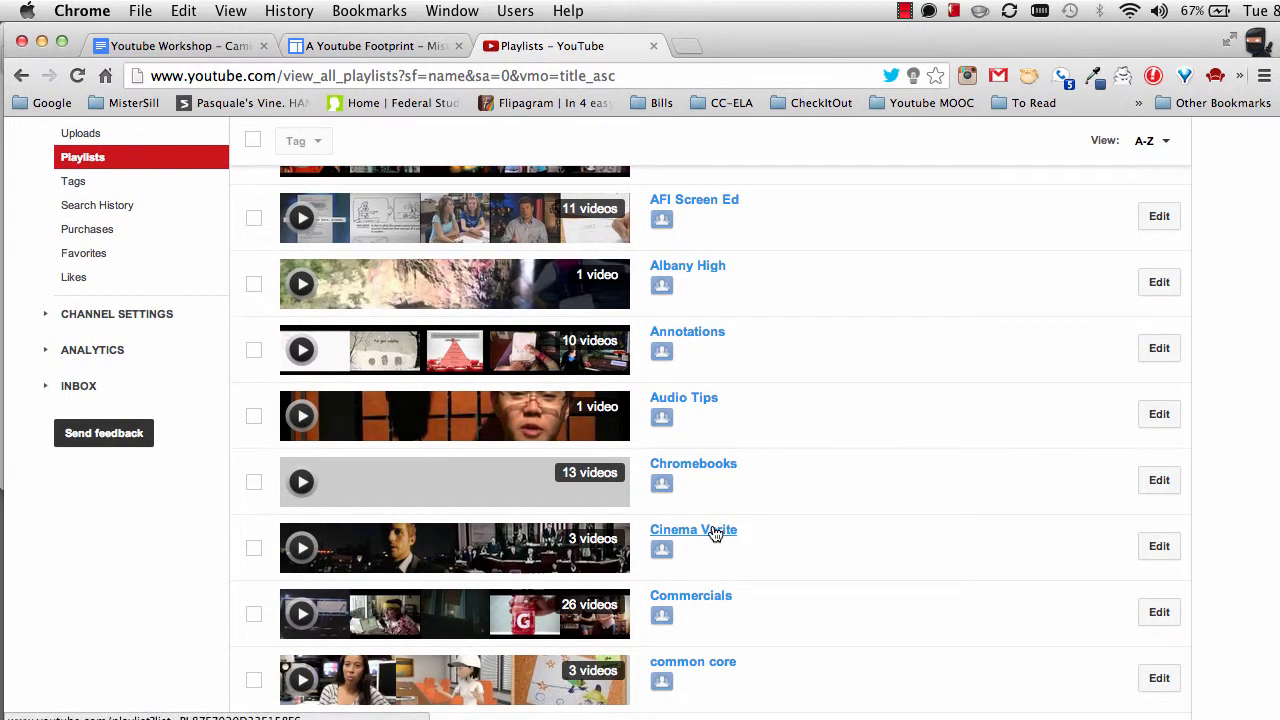
{"action": "left_click", "coordinate": [692, 528]}
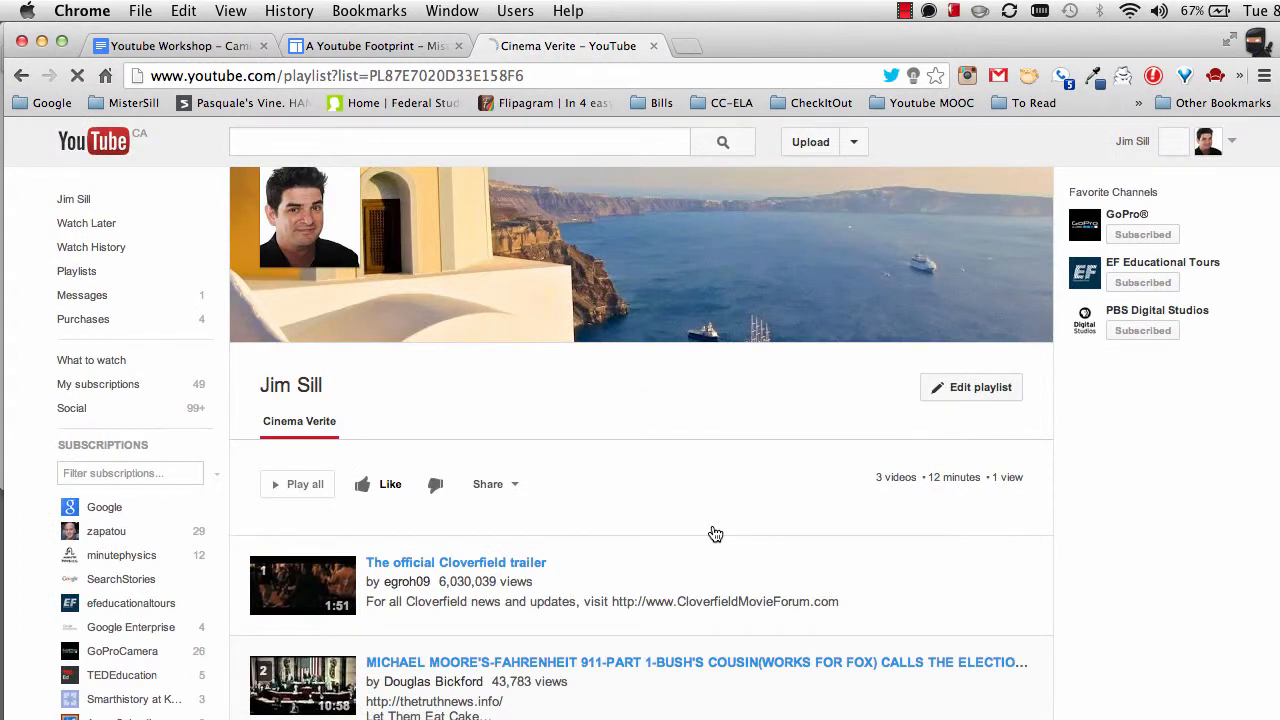
{"action": "scroll", "scroll_direction": "down", "scroll_amount": 3}
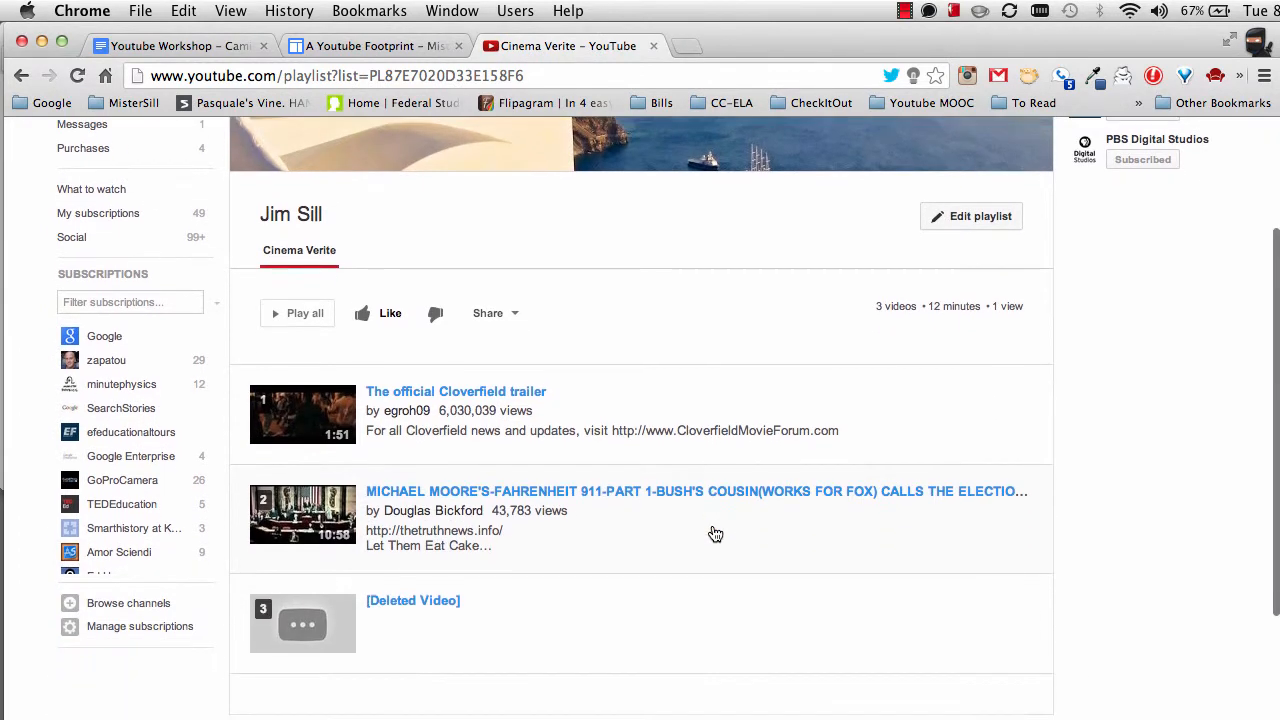
{"action": "mouse_move", "coordinate": [424, 590]}
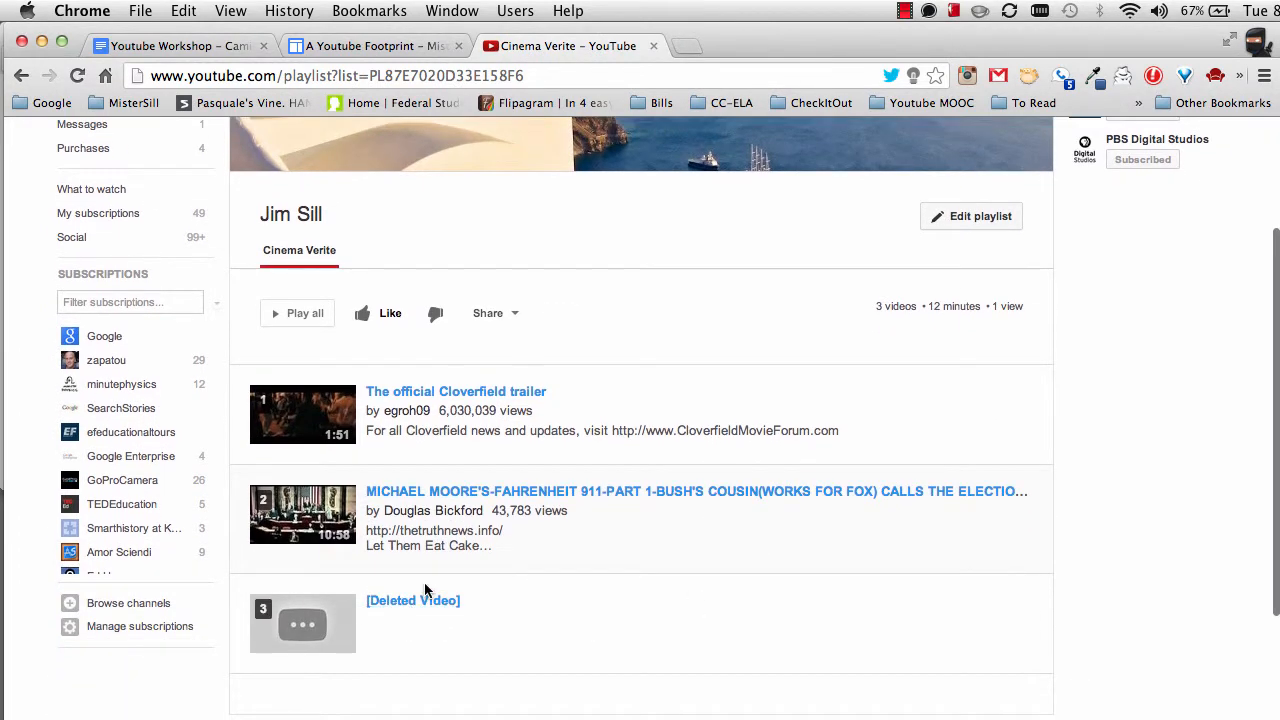
{"action": "mouse_move", "coordinate": [448, 642]}
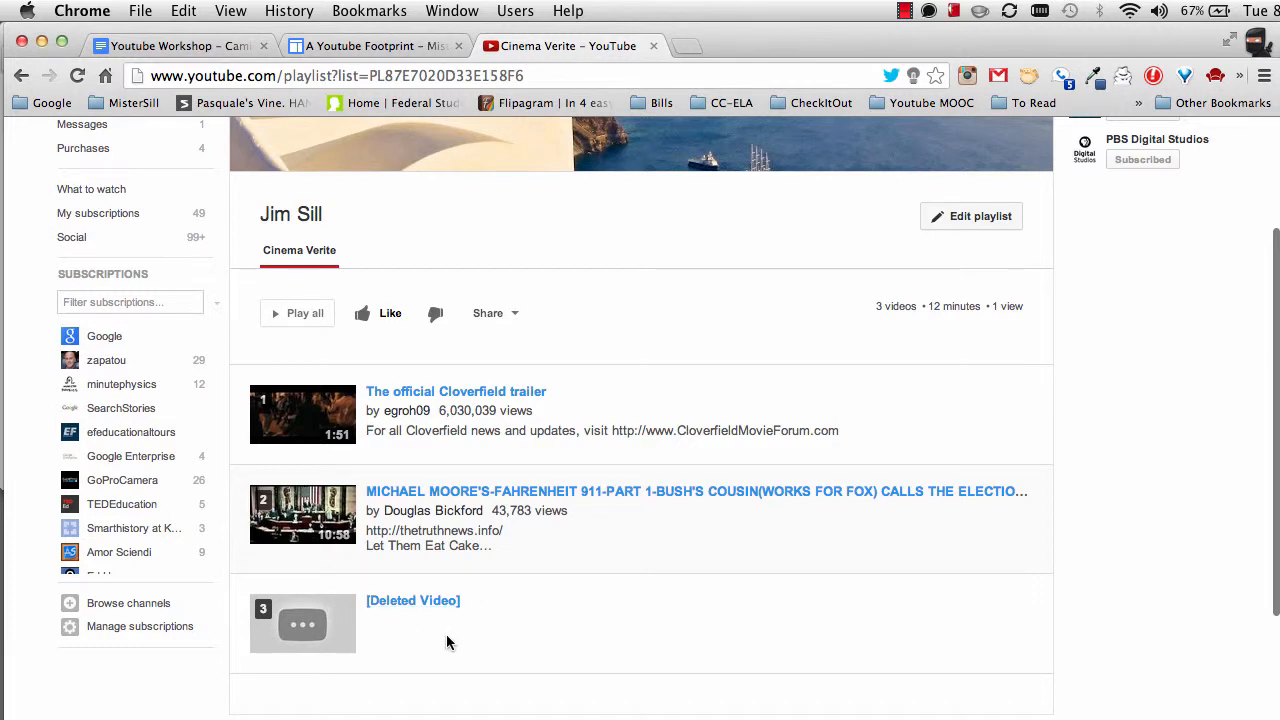
{"action": "mouse_move", "coordinate": [480, 608]}
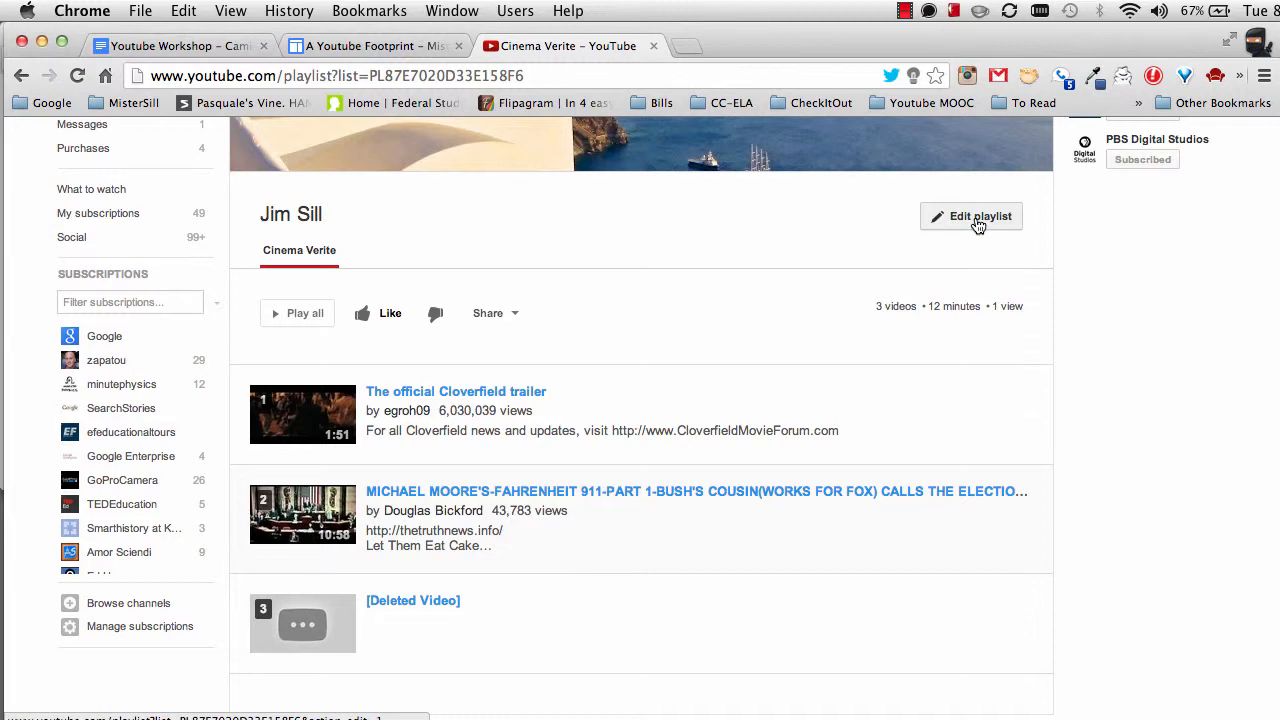
Edit the Cinema Verite playlist and remove its deleted video
{"action": "left_click", "coordinate": [970, 216]}
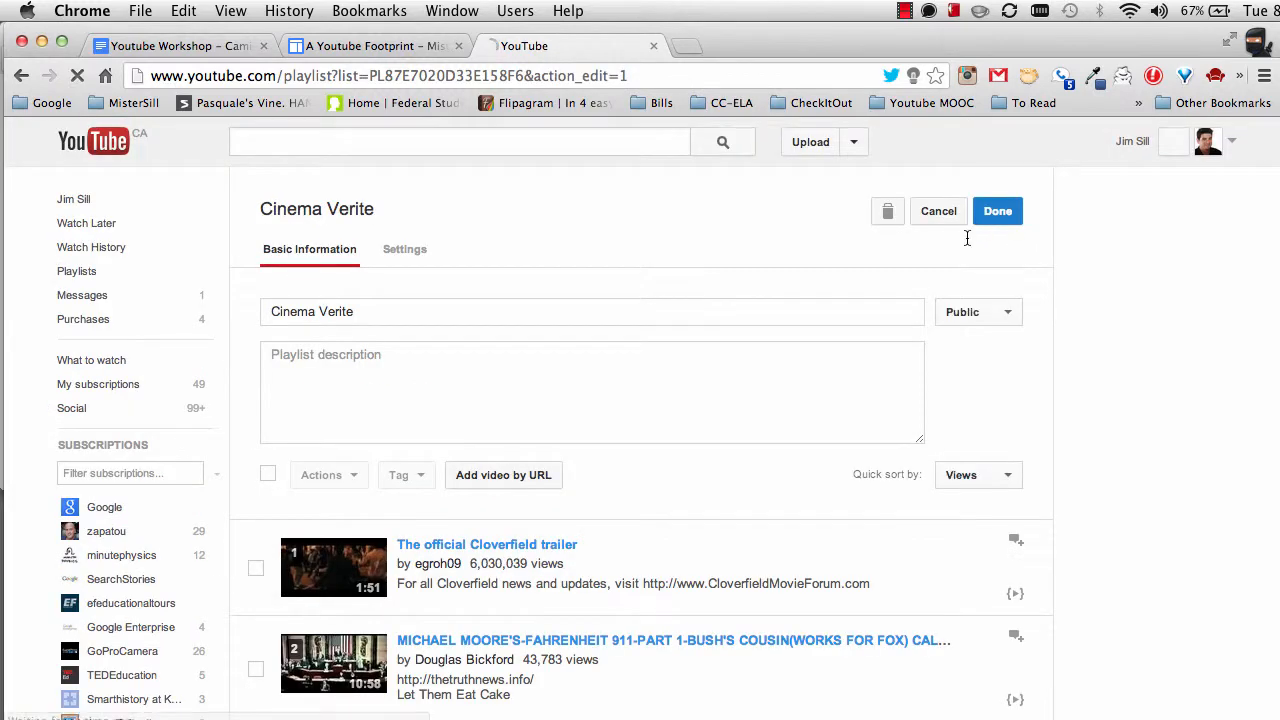
{"action": "scroll", "scroll_direction": "down", "scroll_amount": 3}
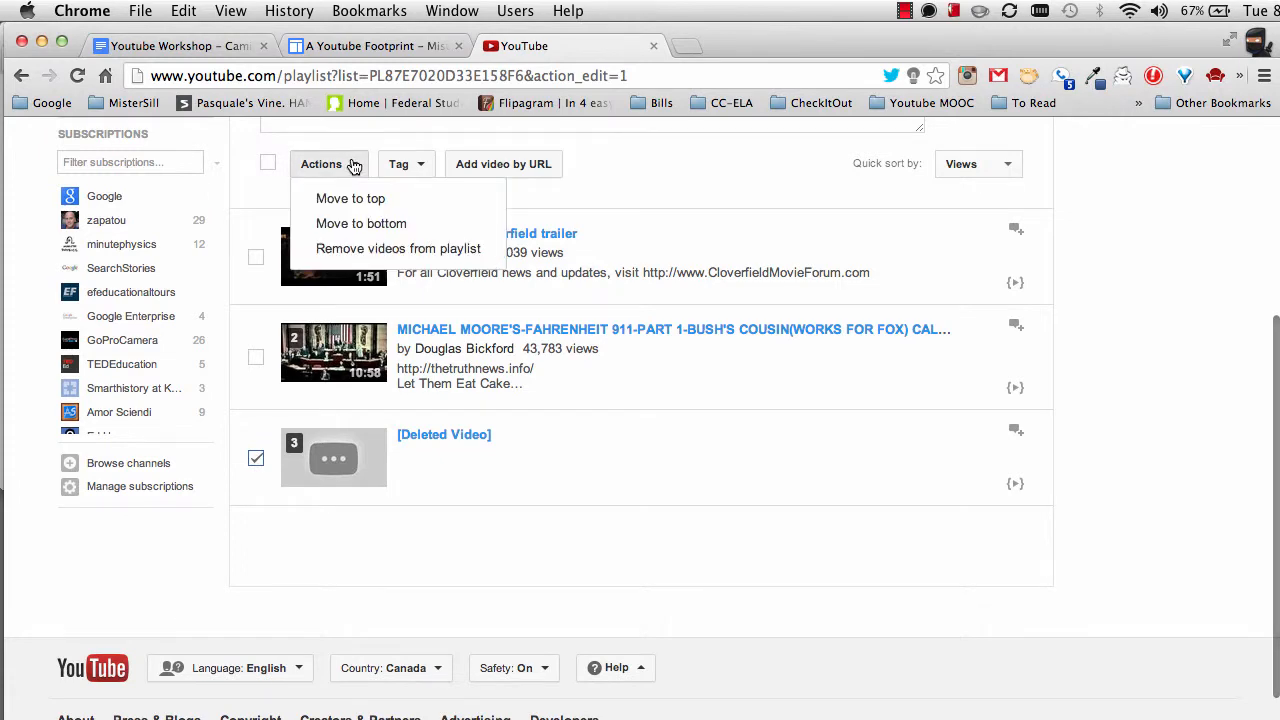
{"action": "left_click", "coordinate": [398, 248]}
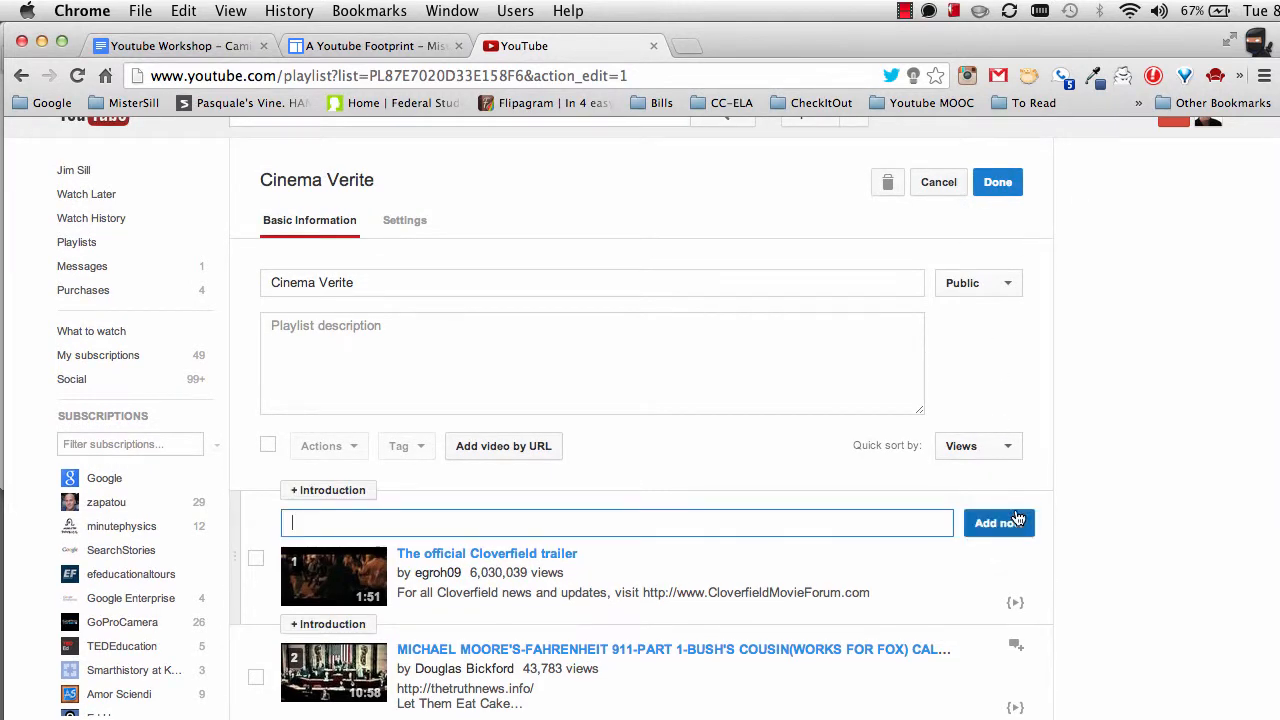
Add the note 'This is the video from the blockbuster movie' above the Cloverfield trailer
{"action": "type", "text": "This is the video"}
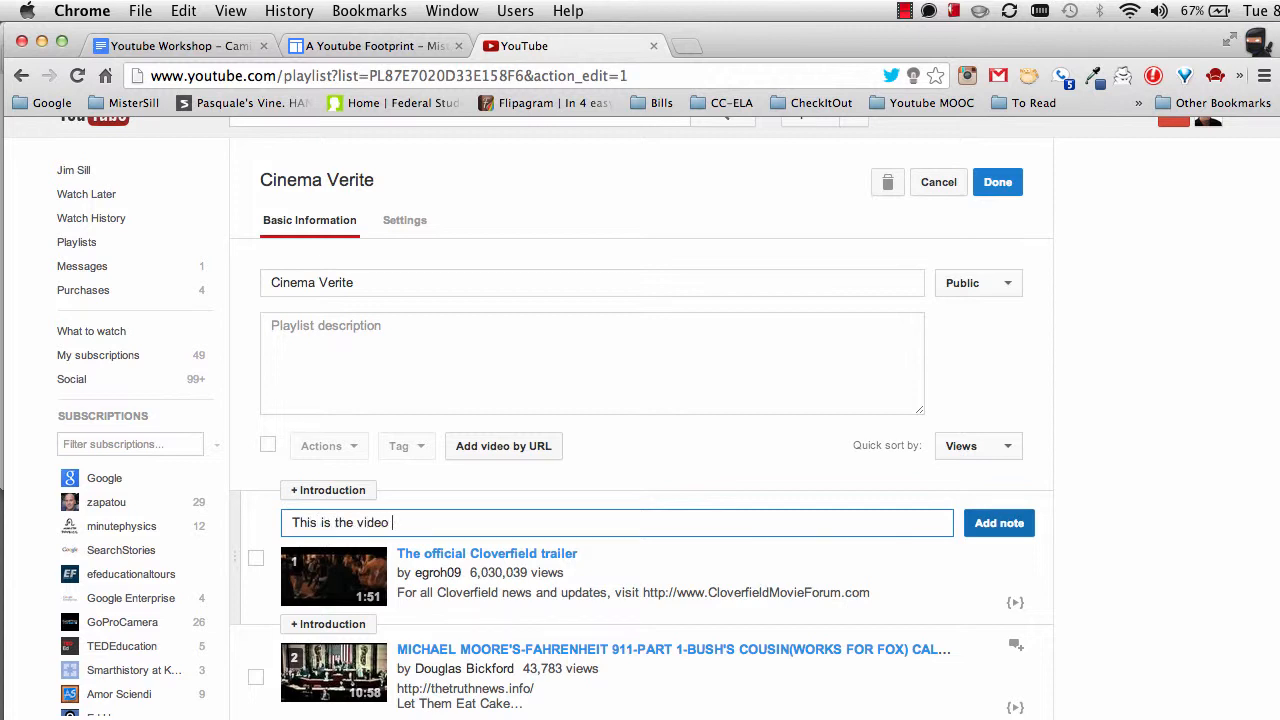
{"action": "type", "text": "from the blockbuster movie"}
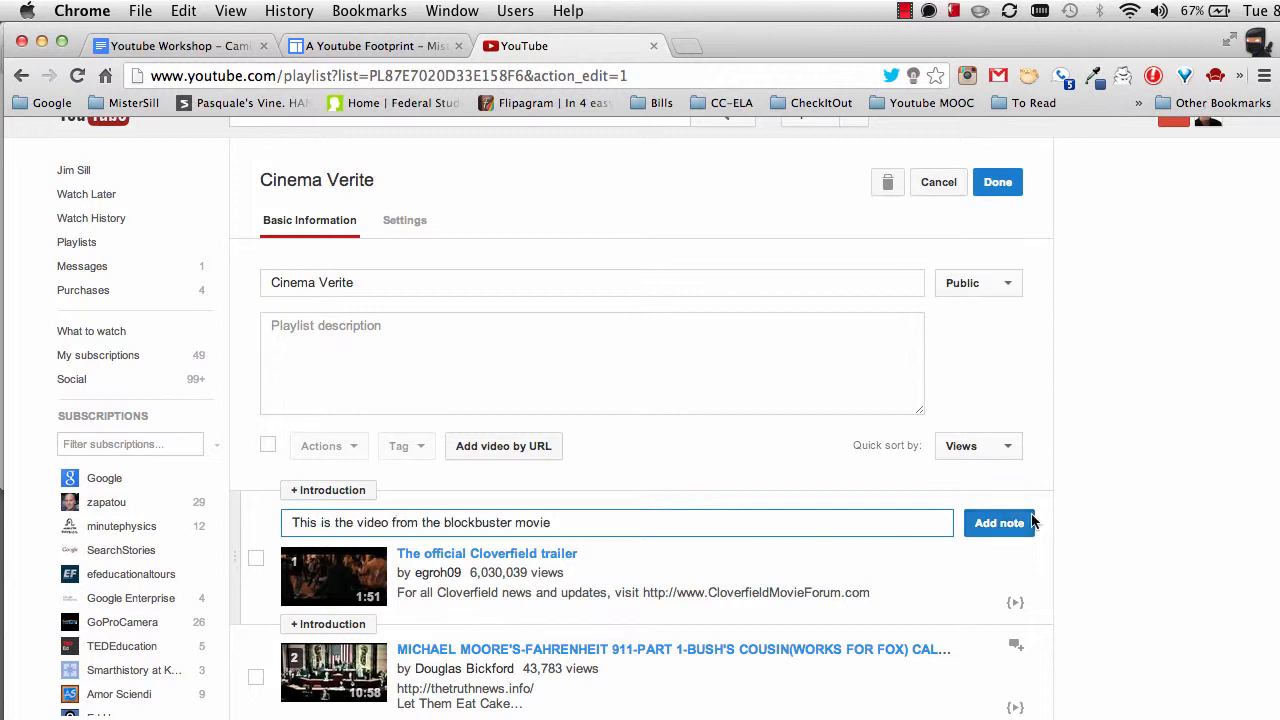
{"action": "left_click", "coordinate": [998, 522]}
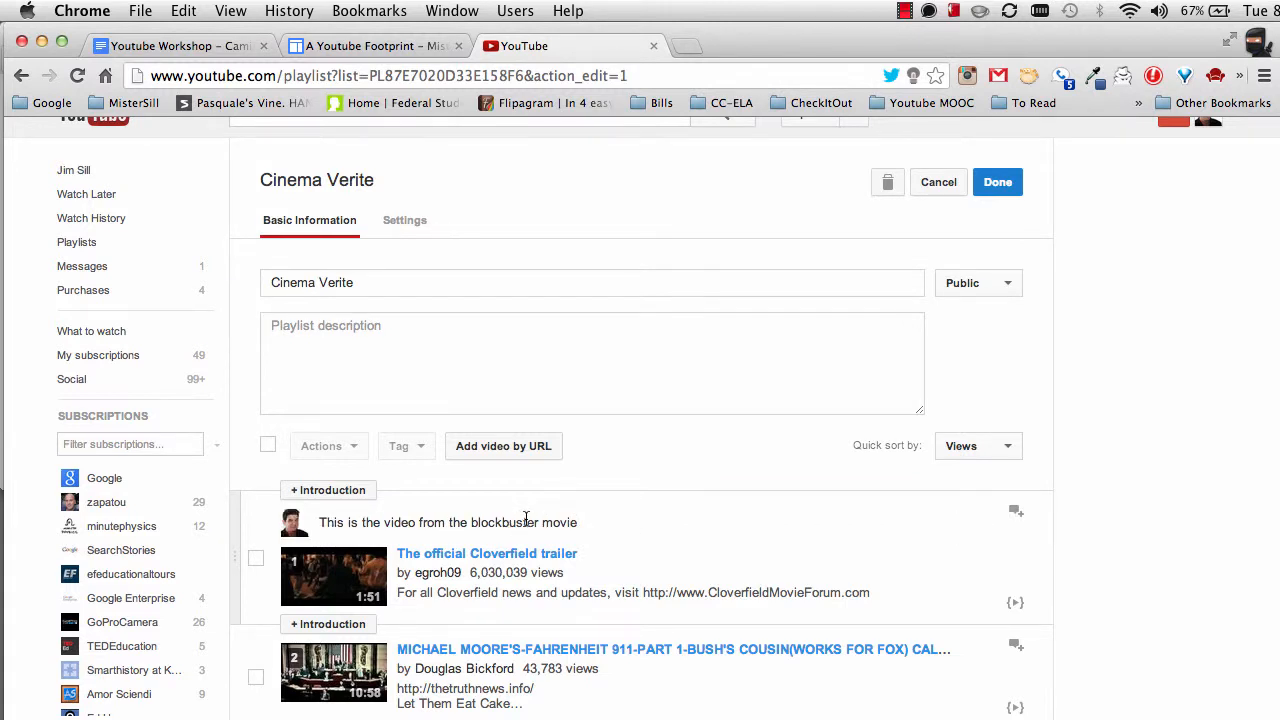
{"action": "mouse_move", "coordinate": [724, 536]}
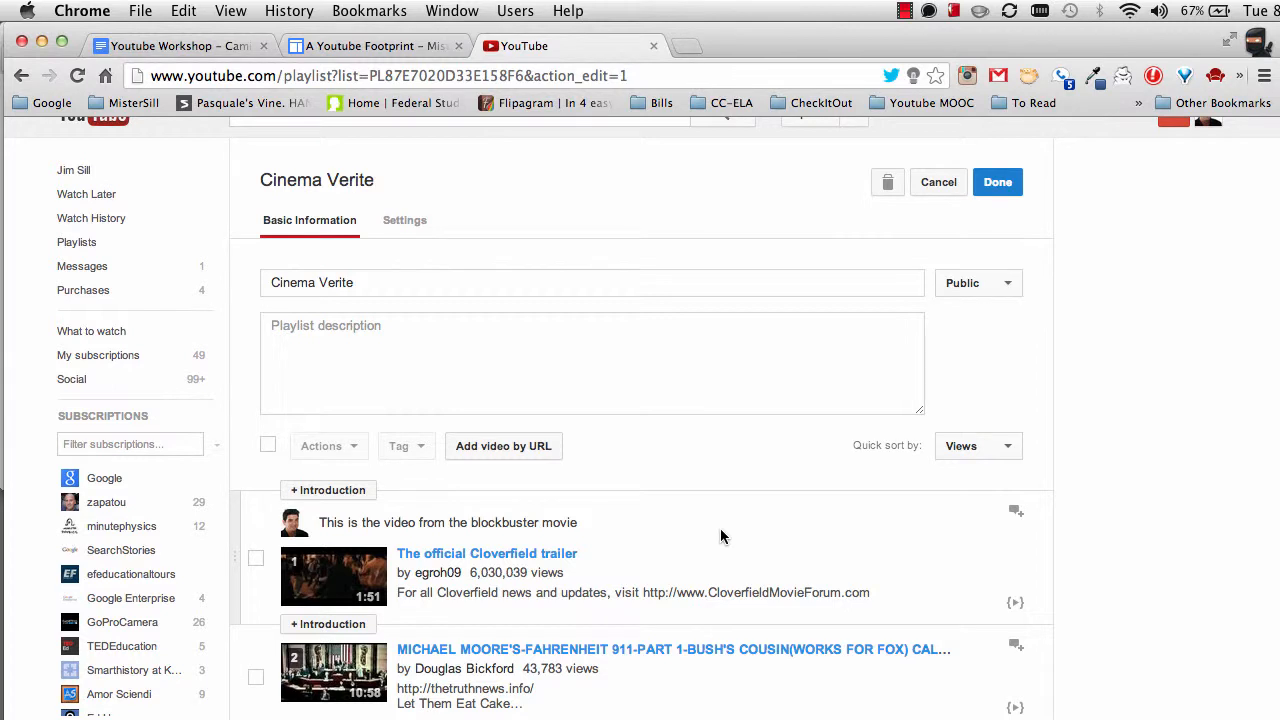
{"action": "mouse_move", "coordinate": [1016, 604]}
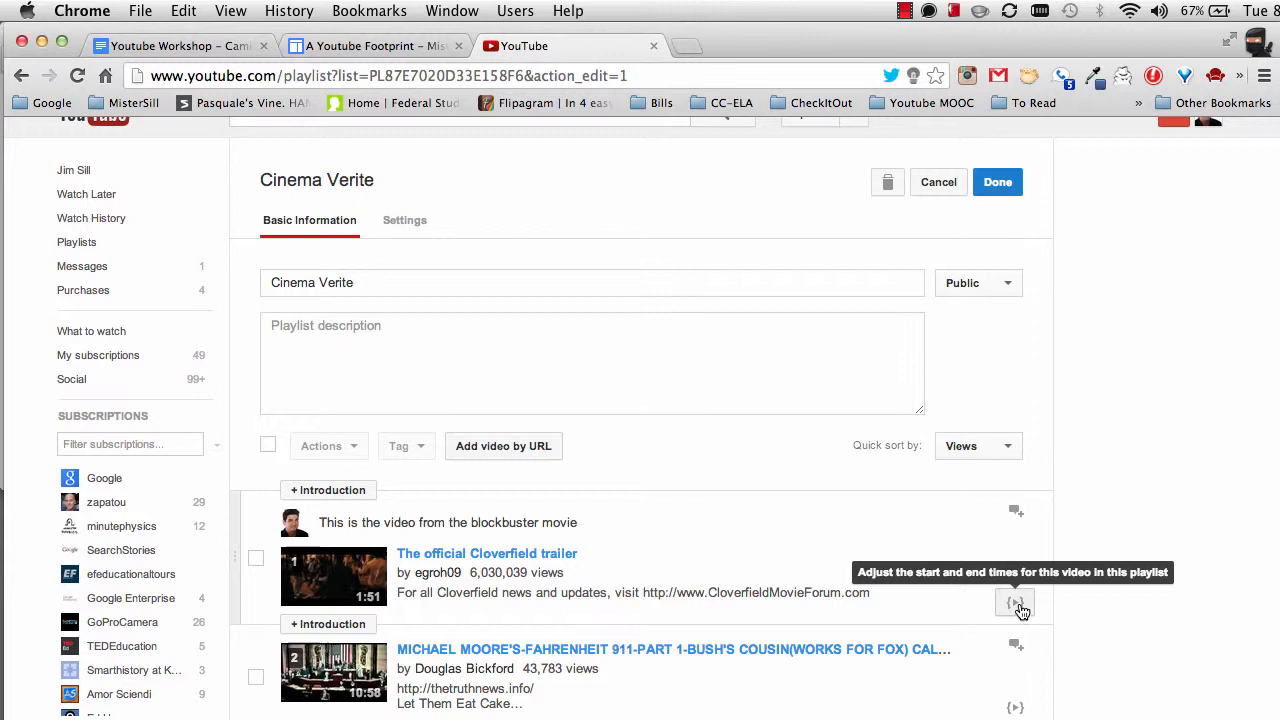
Trim the Cloverfield trailer to play from 0:27.6 to 0:48.3 and close the trim dialog
{"action": "left_click", "coordinate": [1014, 604]}
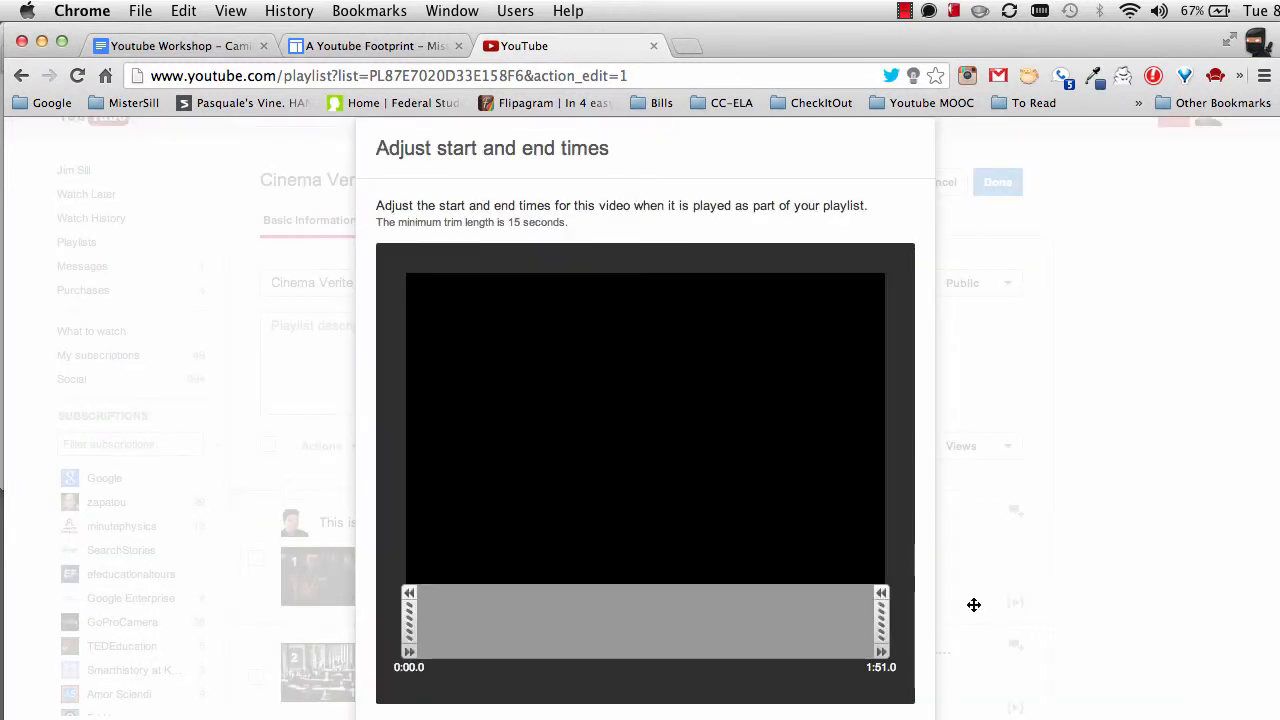
{"action": "left_click_drag", "start_coordinate": [408, 620], "coordinate": [460, 620]}
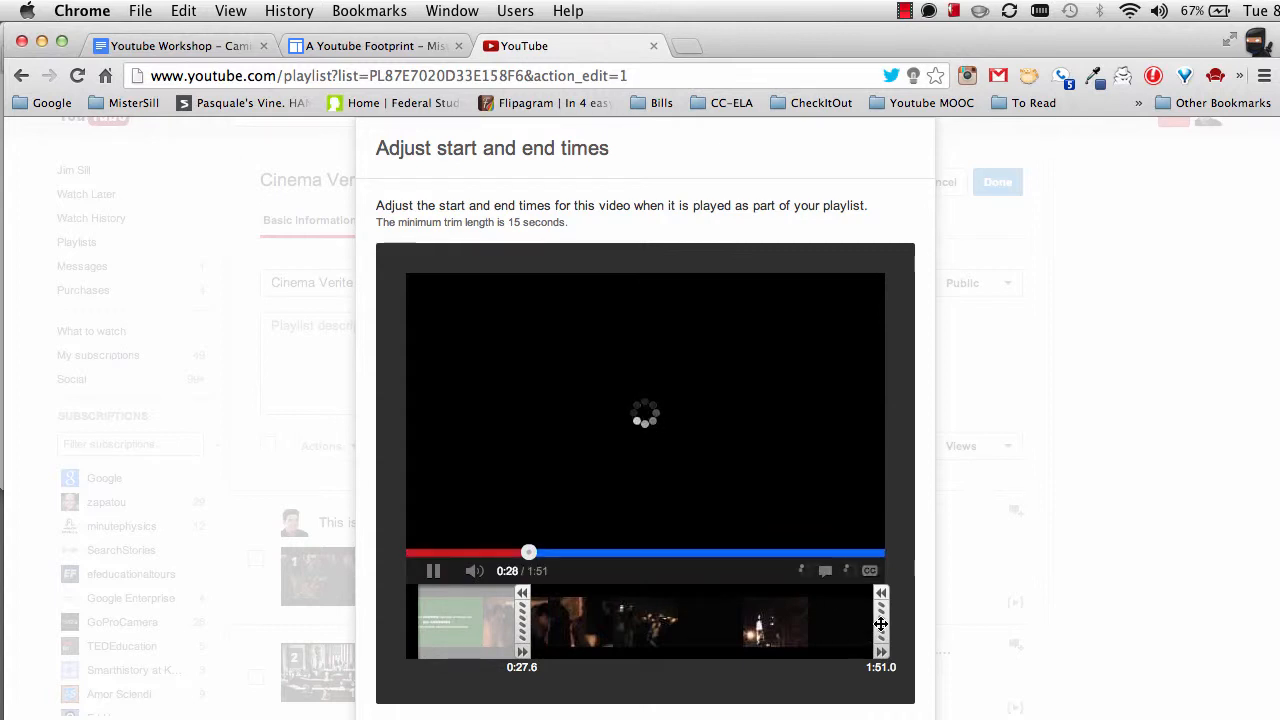
{"action": "left_click_drag", "start_coordinate": [880, 624], "coordinate": [628, 616]}
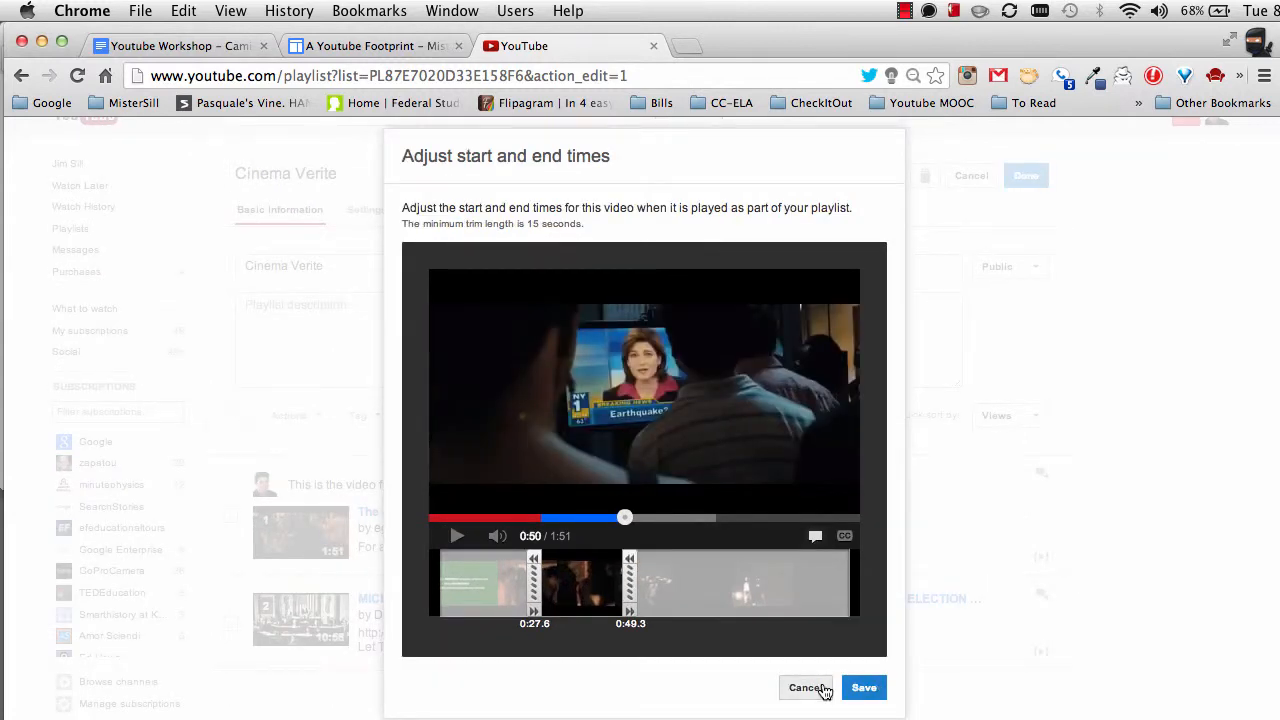
{"action": "left_click", "coordinate": [806, 688]}
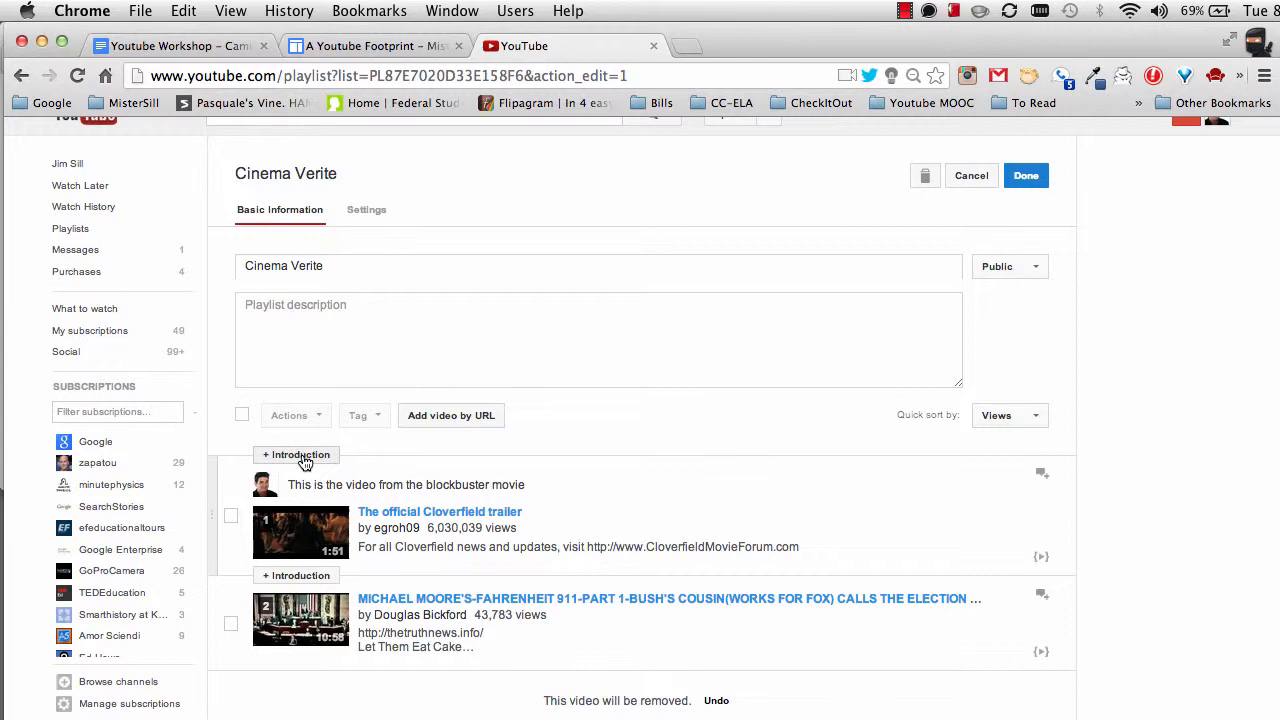
{"action": "left_click", "coordinate": [296, 454]}
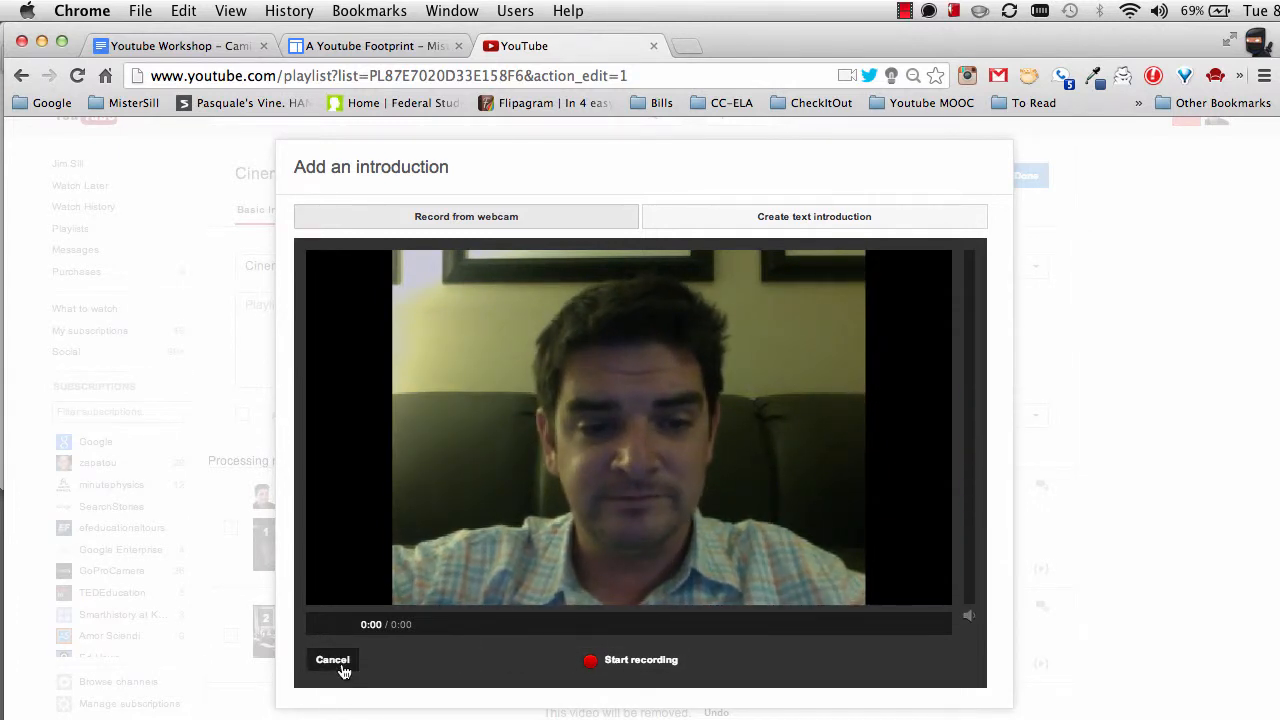
{"action": "left_click", "coordinate": [332, 660]}
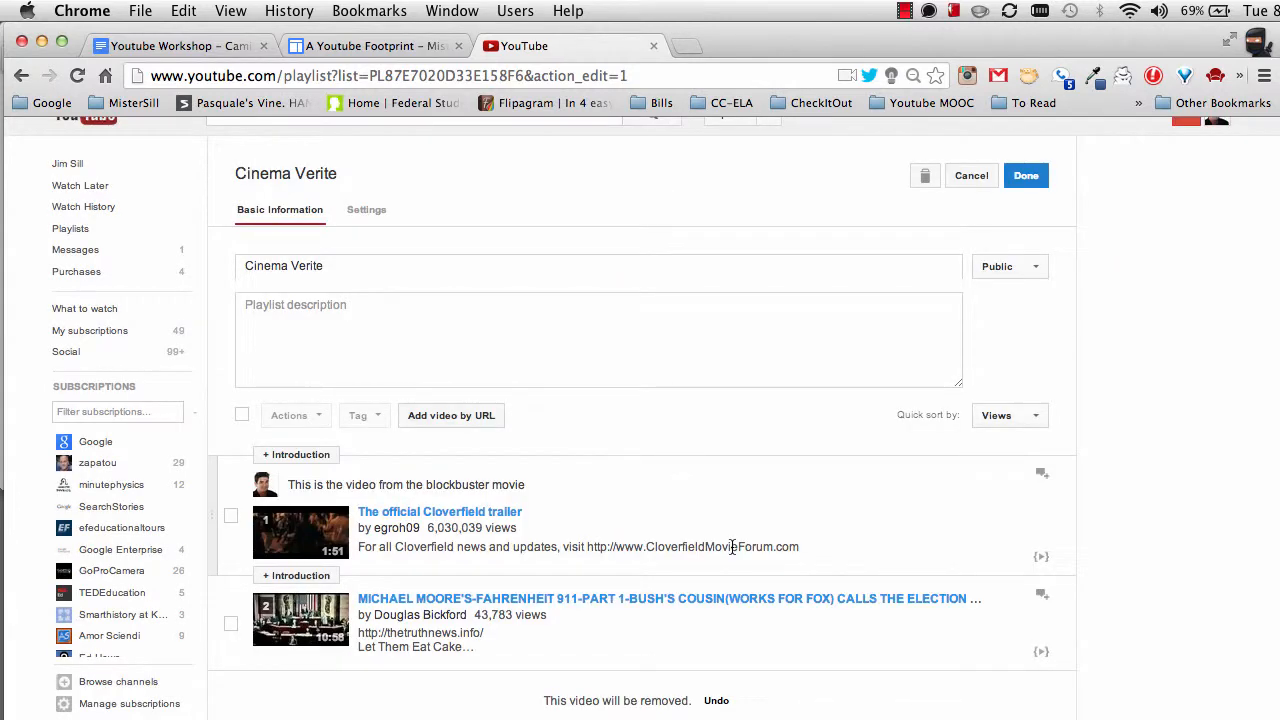